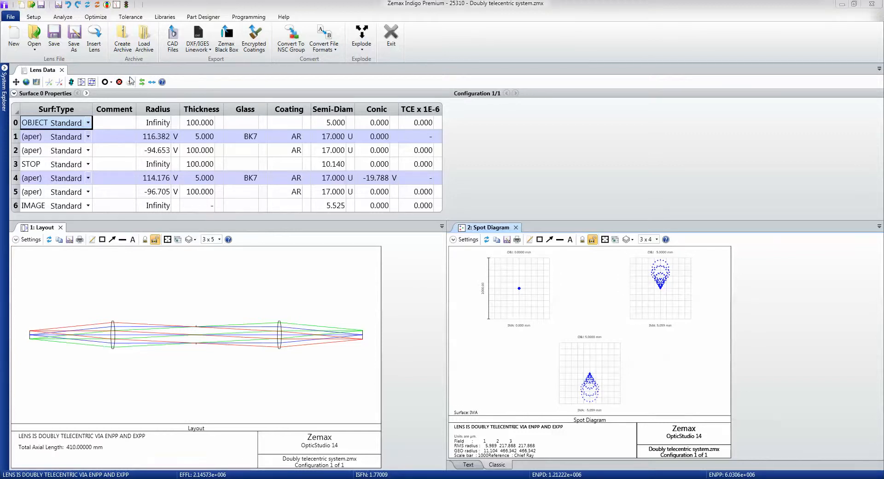
Show the Setup ribbon commands and expand the System Explorer settings tree
left_click(33, 16)
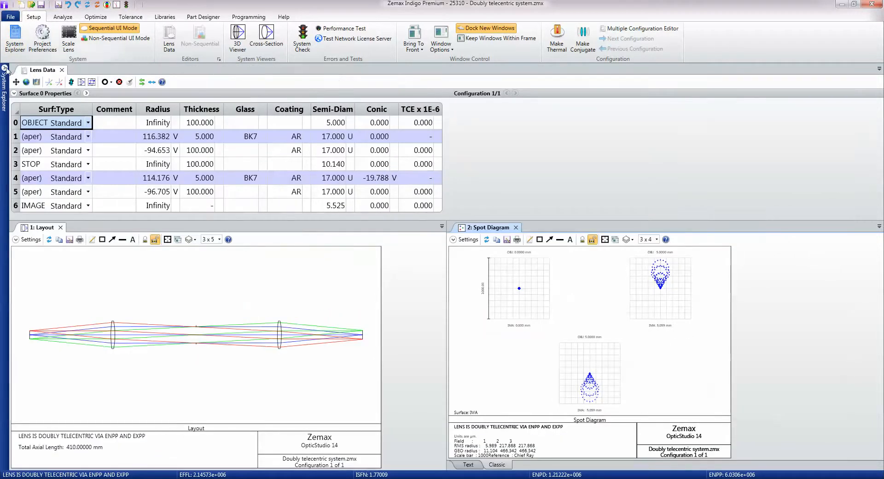
left_click(14, 40)
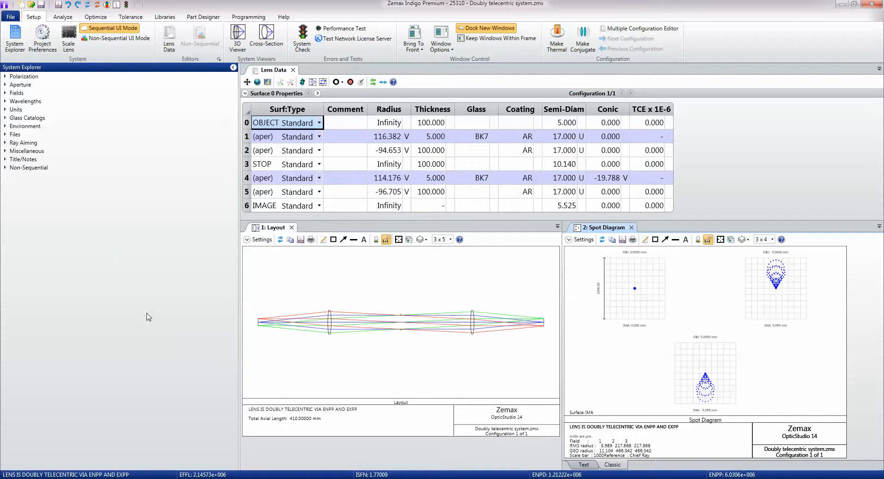
mouse_move(43, 37)
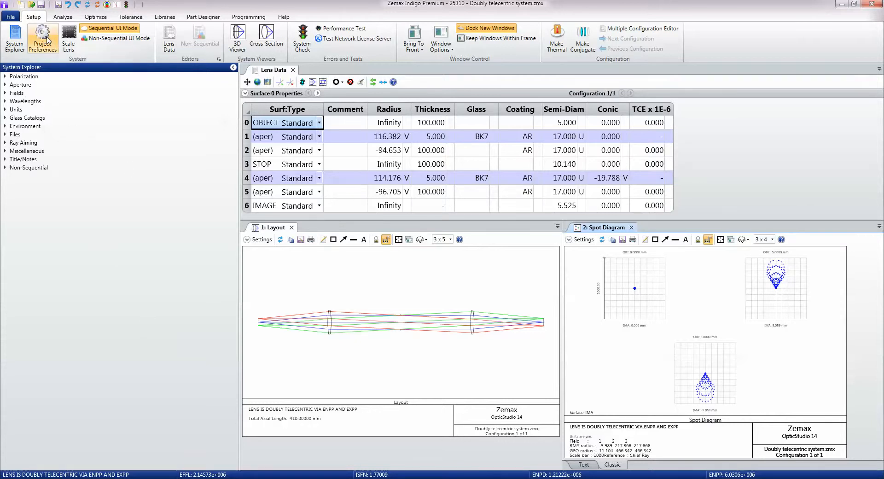
left_click(43, 38)
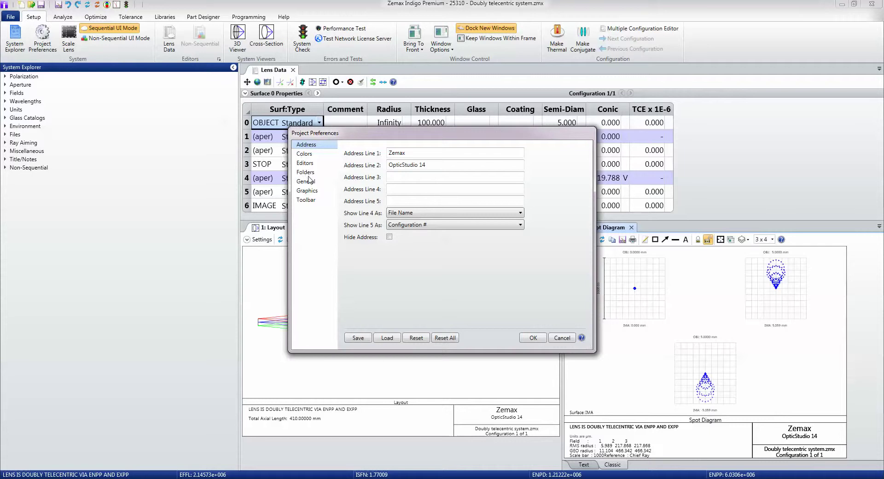
left_click(305, 172)
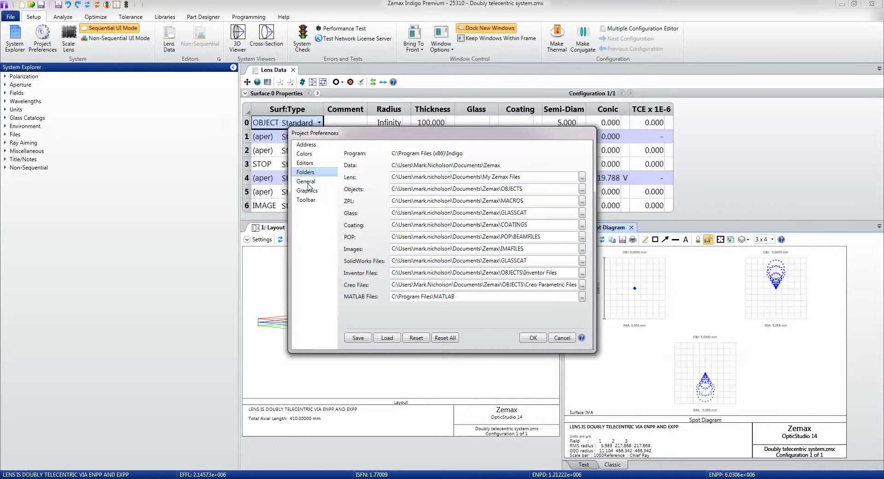
left_click(305, 182)
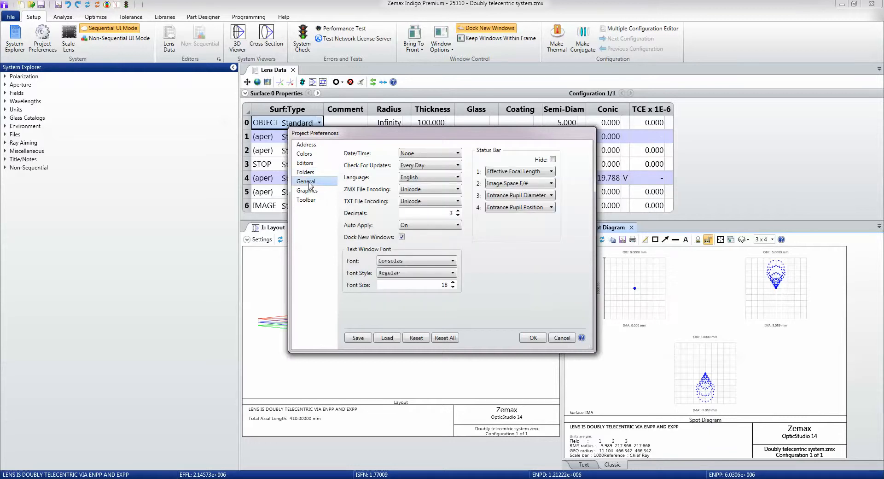
left_click(307, 190)
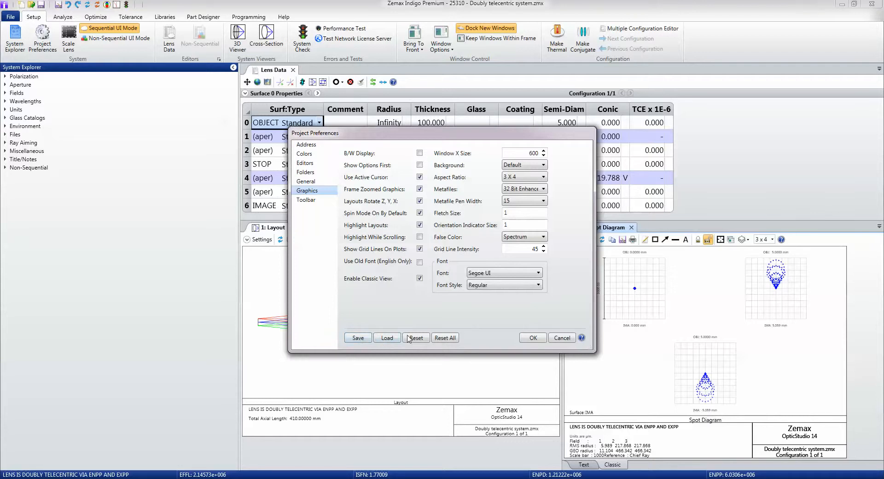
left_click(531, 337)
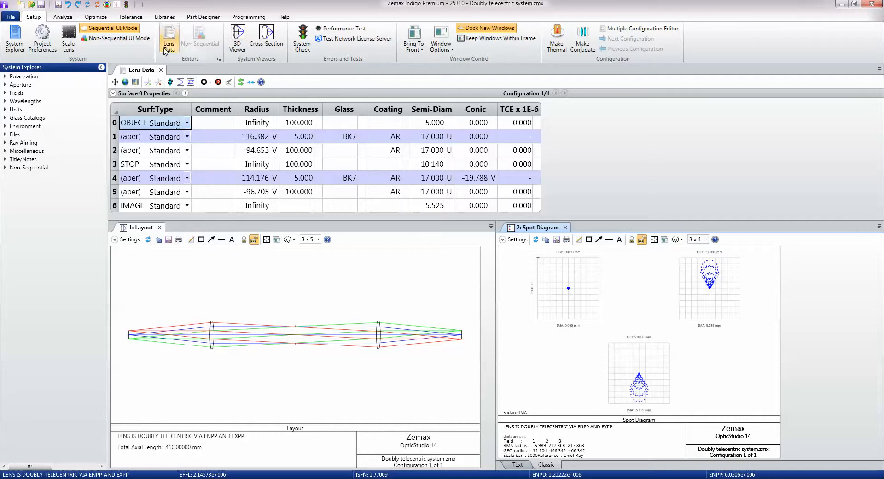
mouse_move(200, 39)
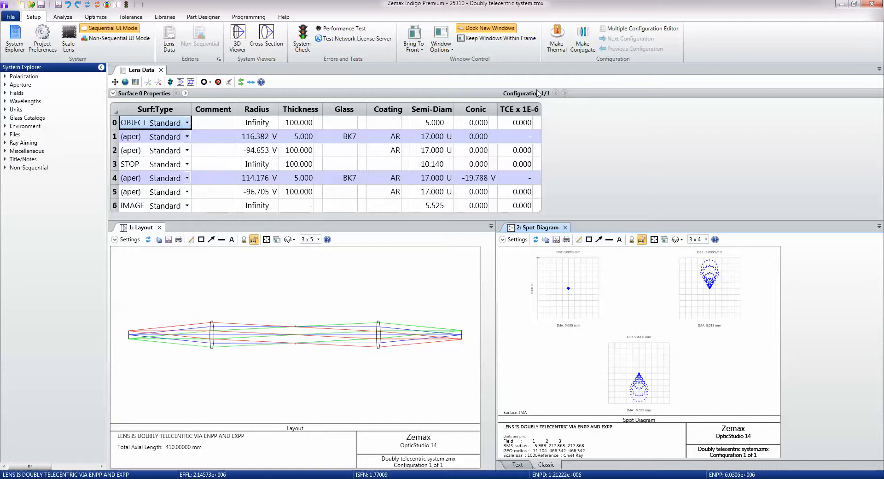
mouse_move(480, 57)
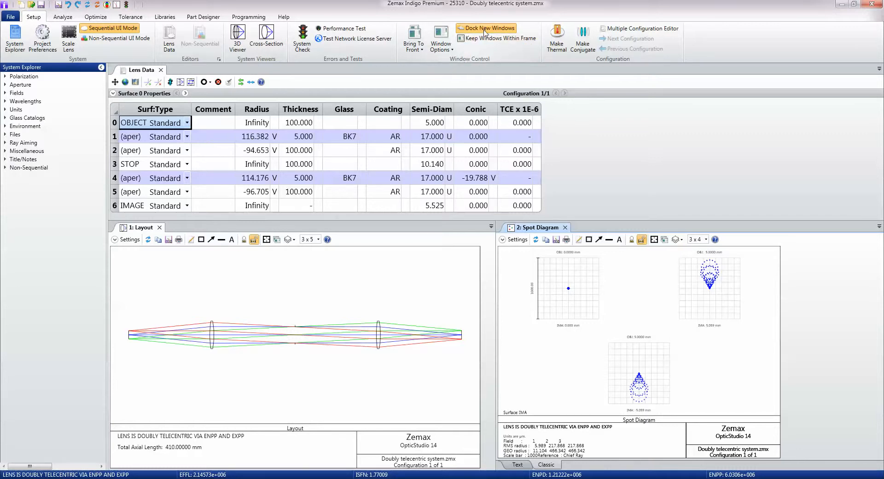
mouse_move(489, 29)
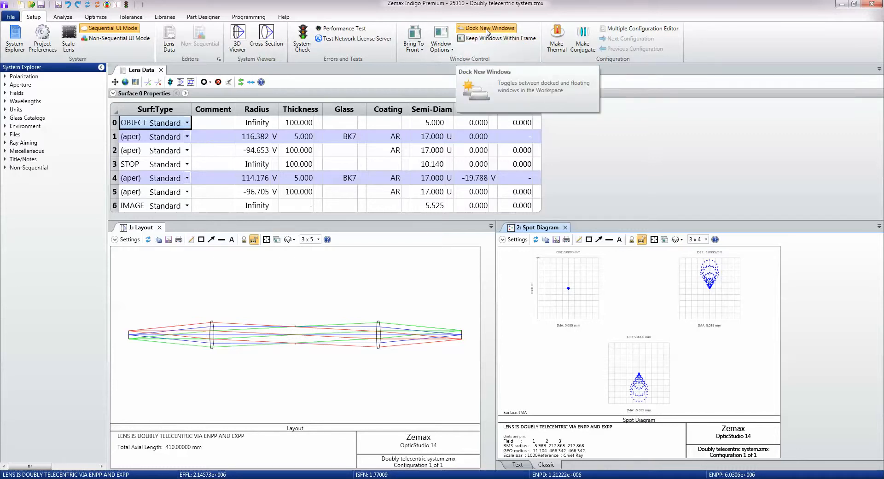
mouse_move(440, 38)
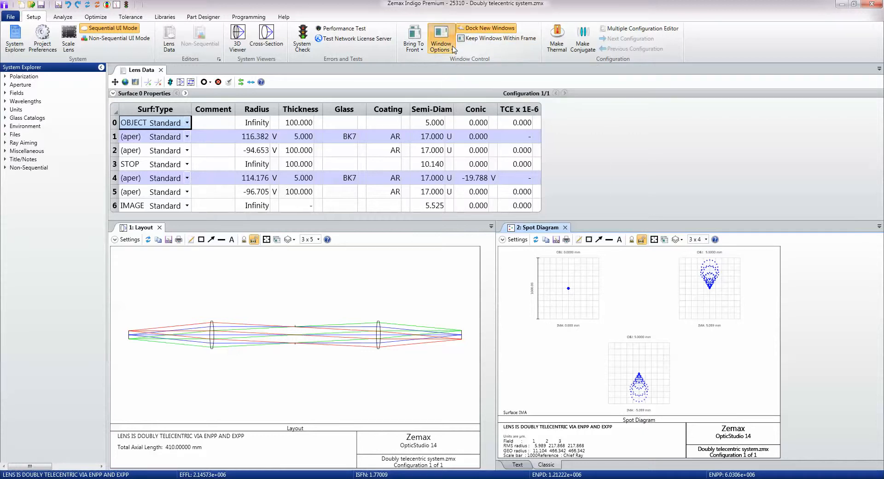
left_click(440, 38)
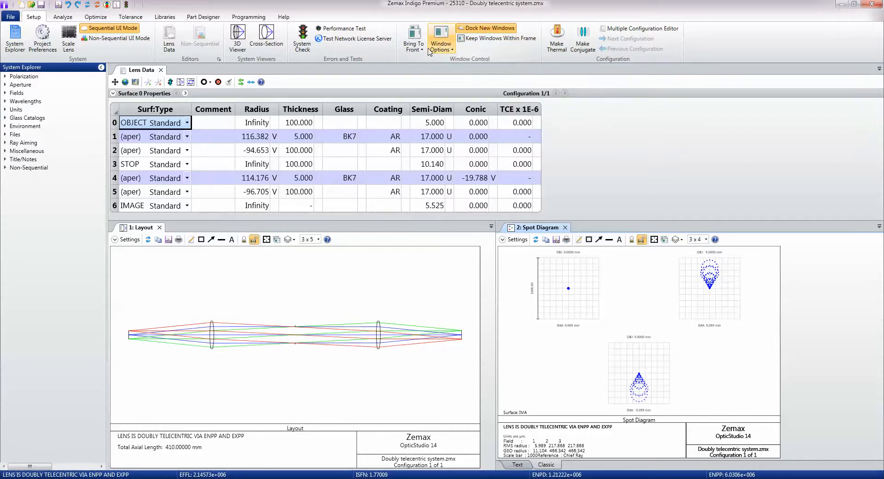
mouse_move(414, 38)
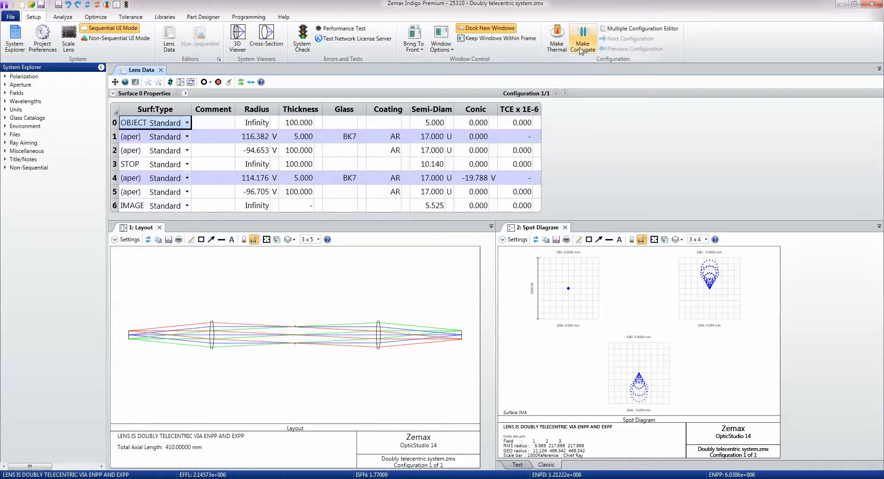
mouse_move(641, 29)
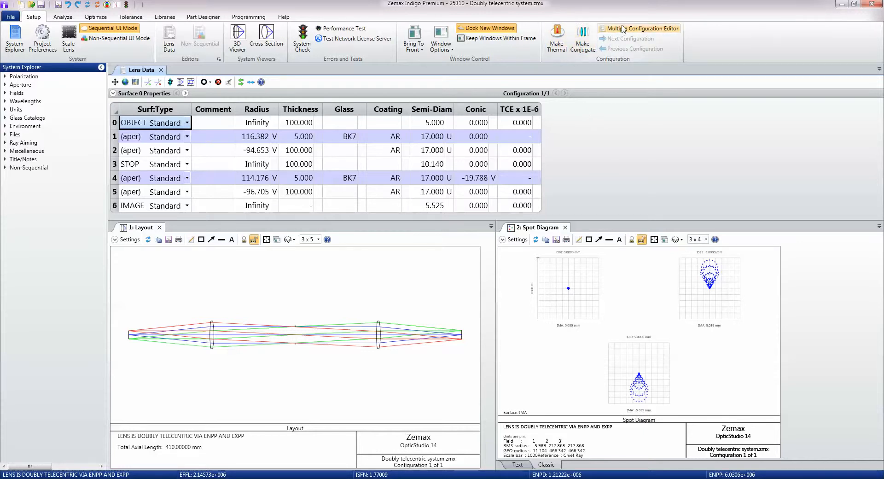
mouse_move(582, 38)
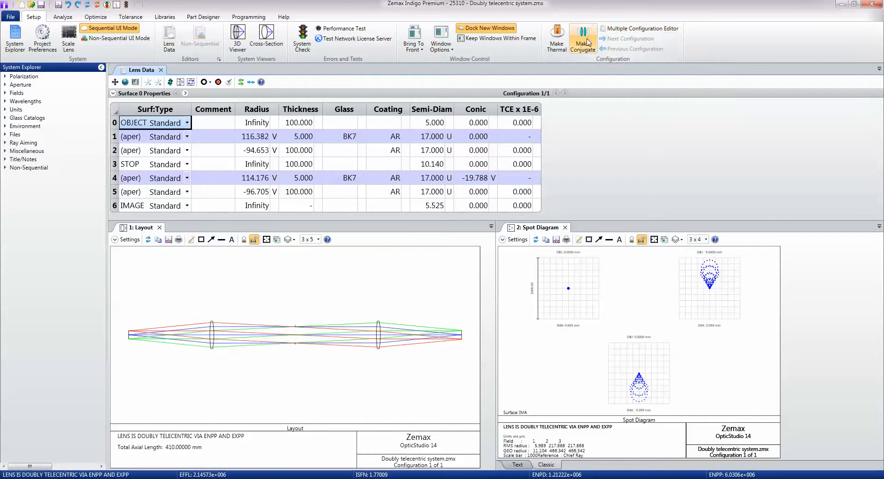
mouse_move(599, 117)
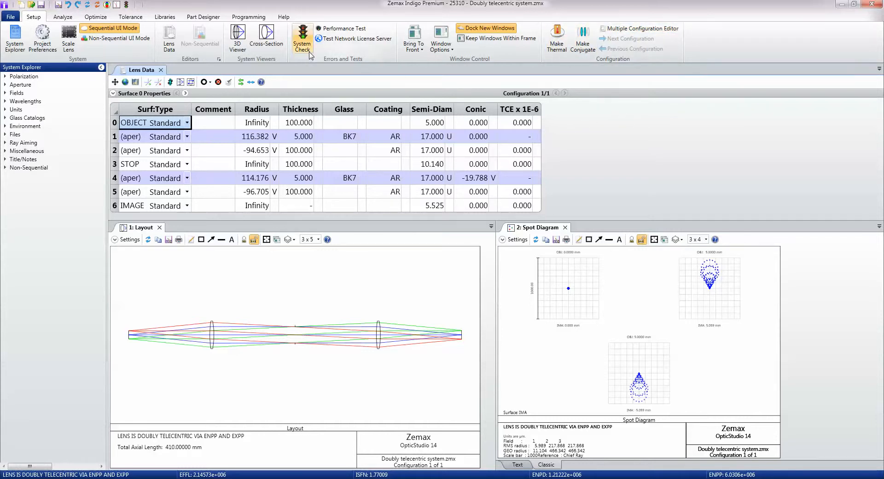
mouse_move(302, 40)
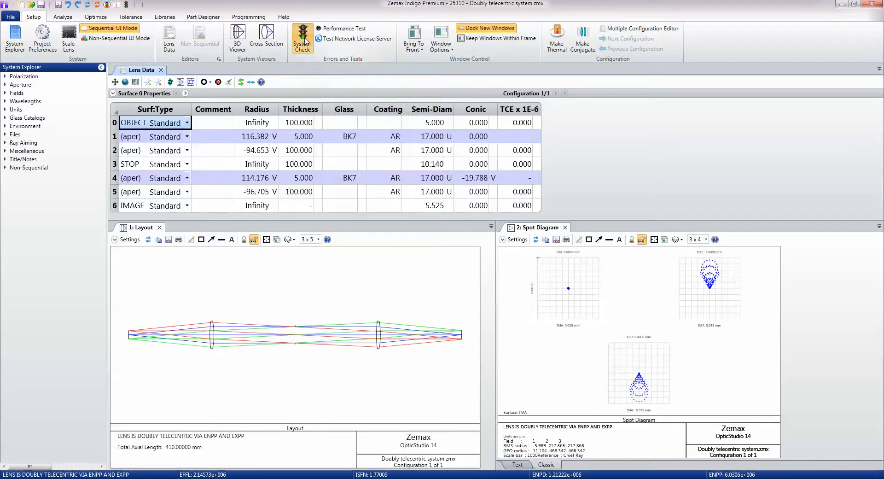
left_click(302, 39)
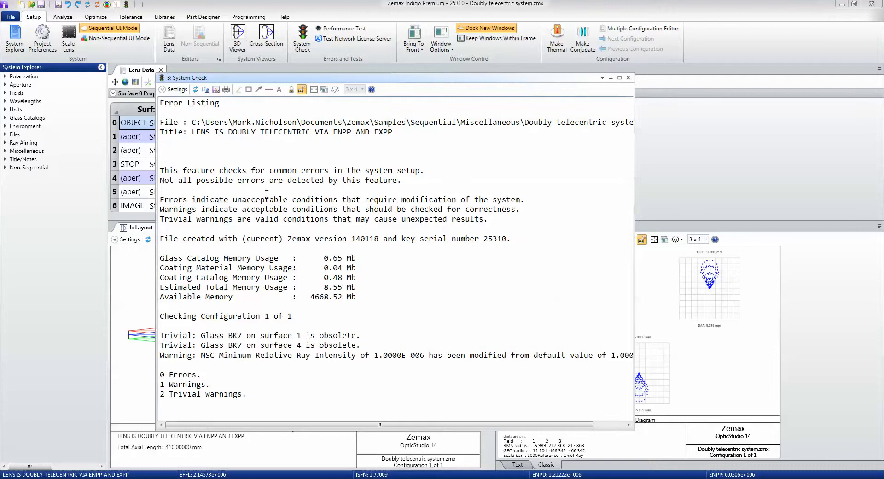
double_click(257, 199)
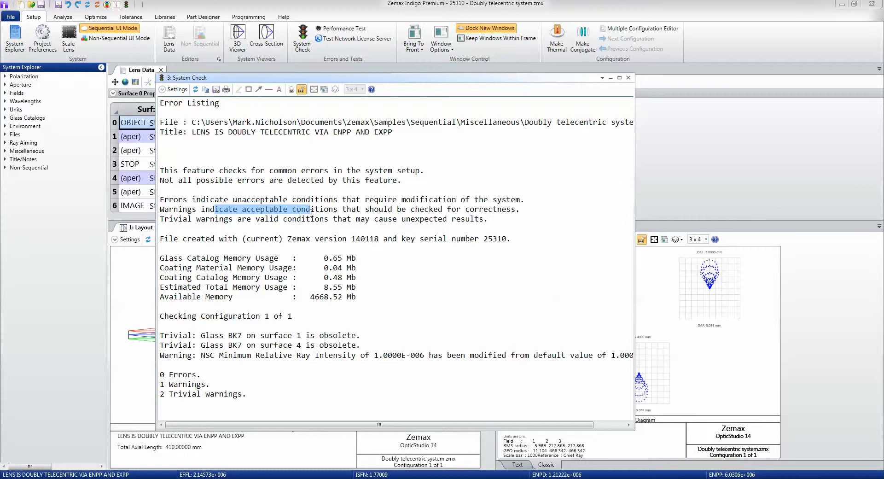
mouse_move(195, 219)
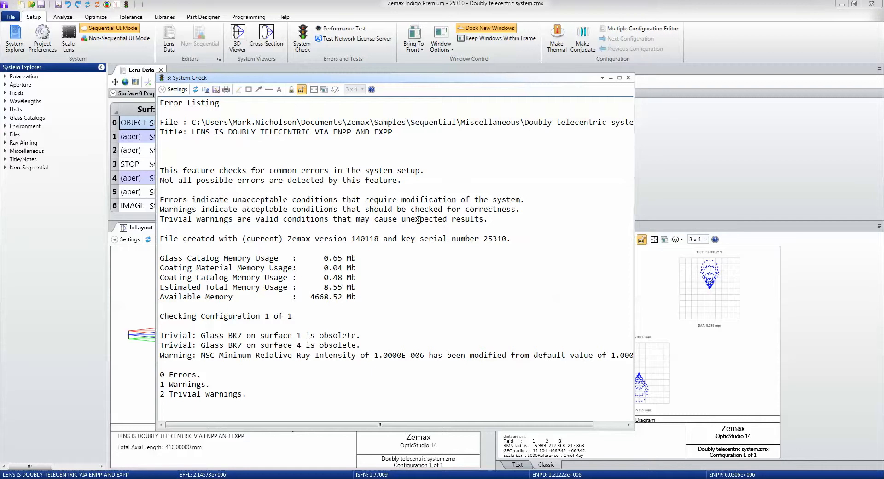
mouse_move(232, 334)
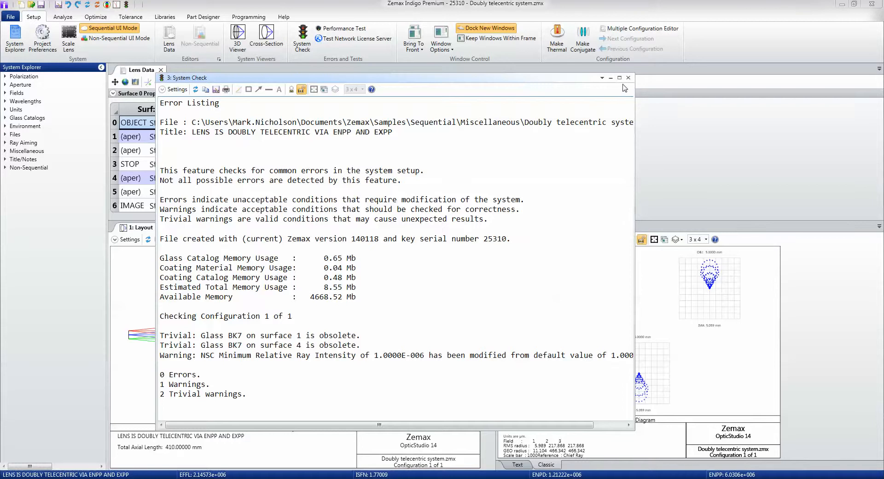
left_click(627, 77)
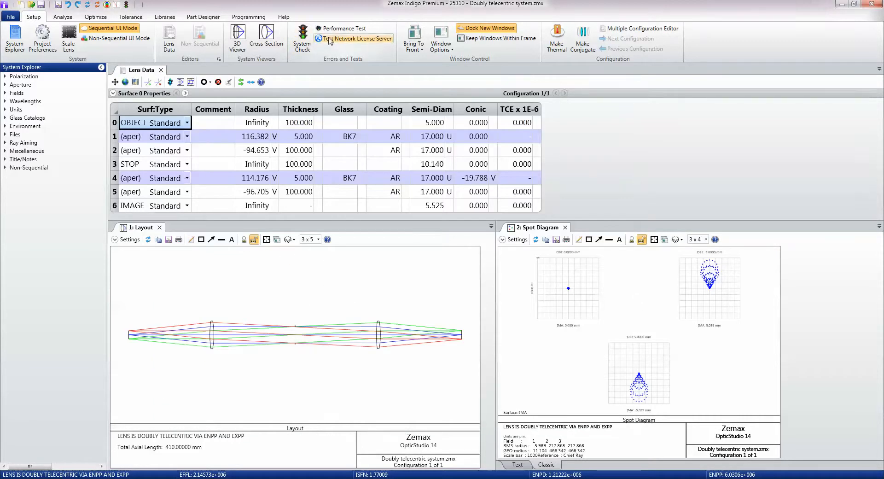
left_click(343, 29)
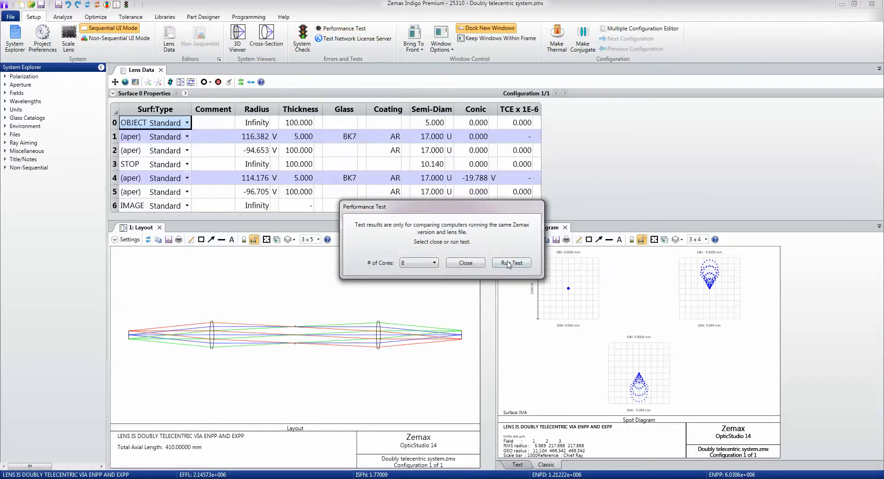
left_click(509, 263)
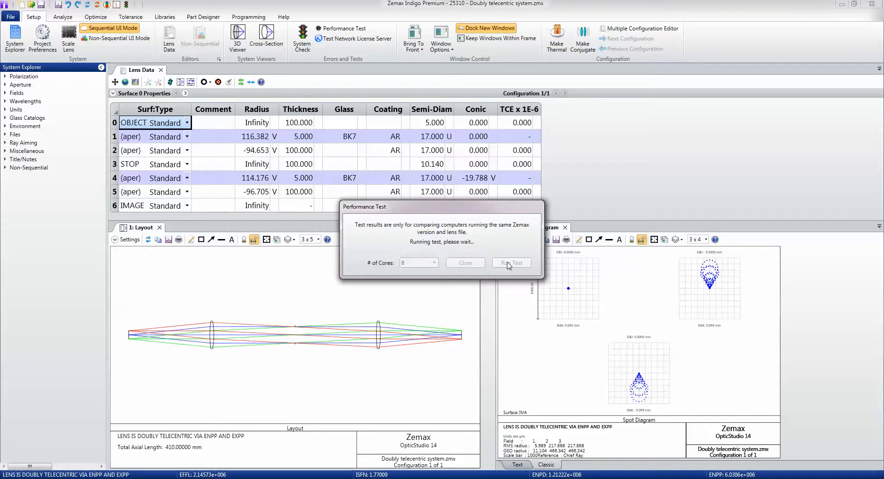
left_click(510, 262)
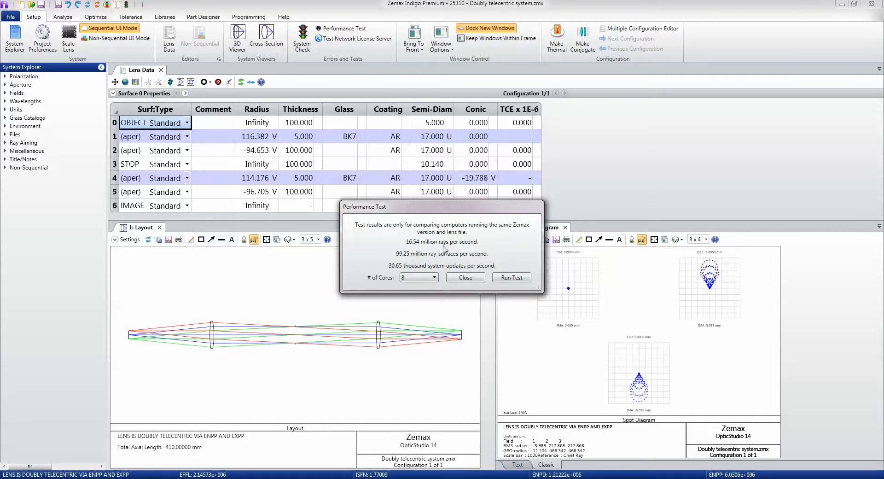
mouse_move(396, 261)
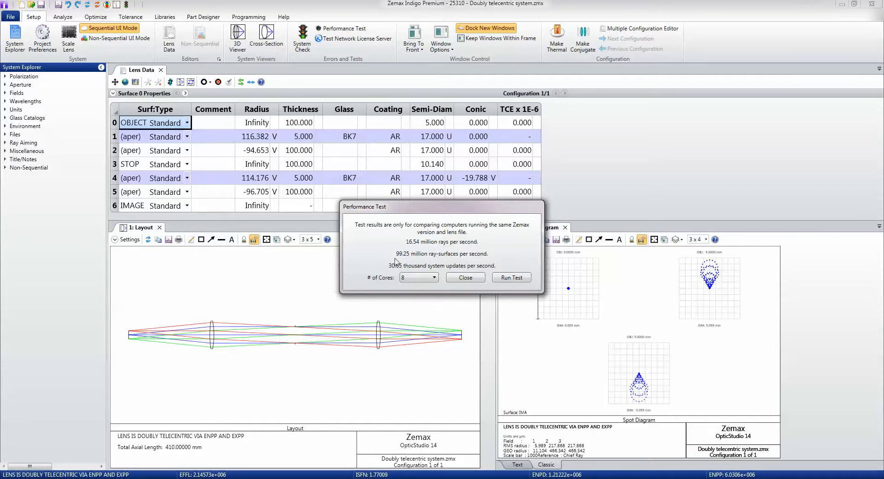
mouse_move(443, 259)
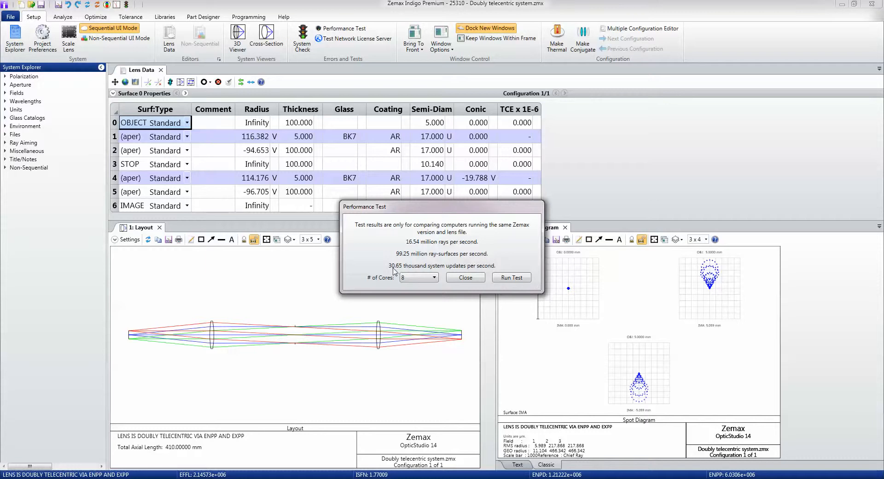
mouse_move(478, 277)
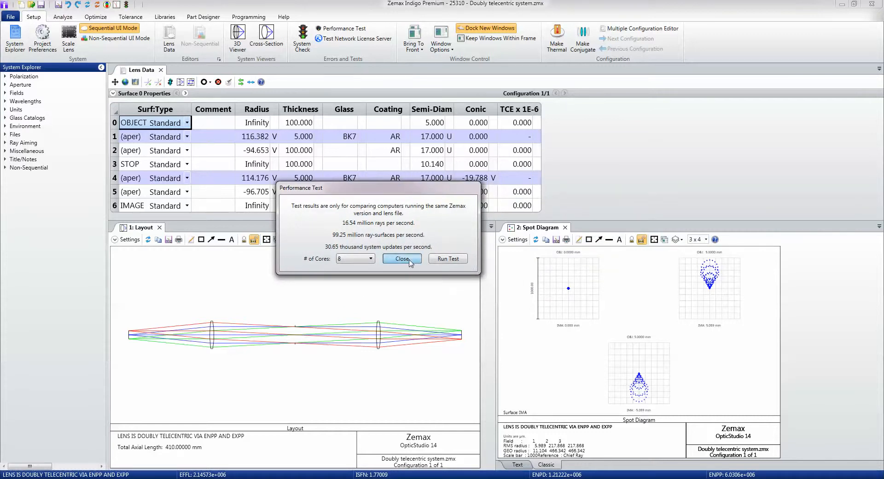
left_click(401, 258)
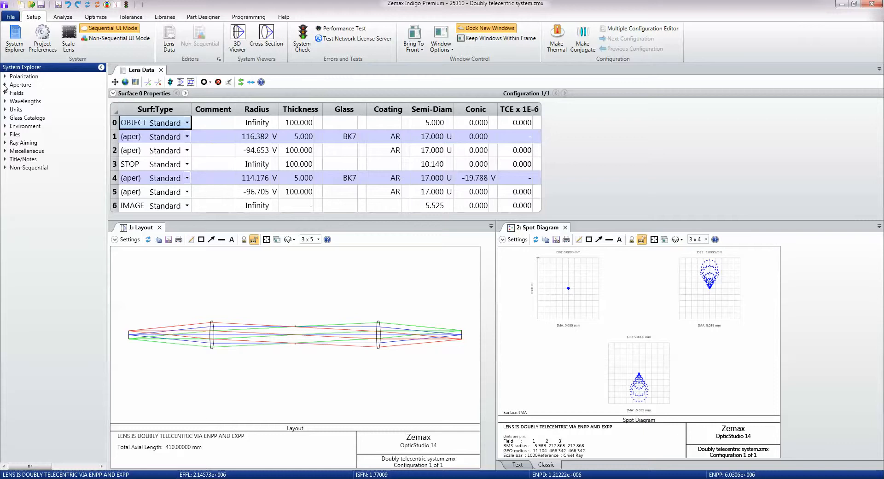
Expand the Aperture branch in the System Explorer to reveal the aperture settings
left_click(5, 85)
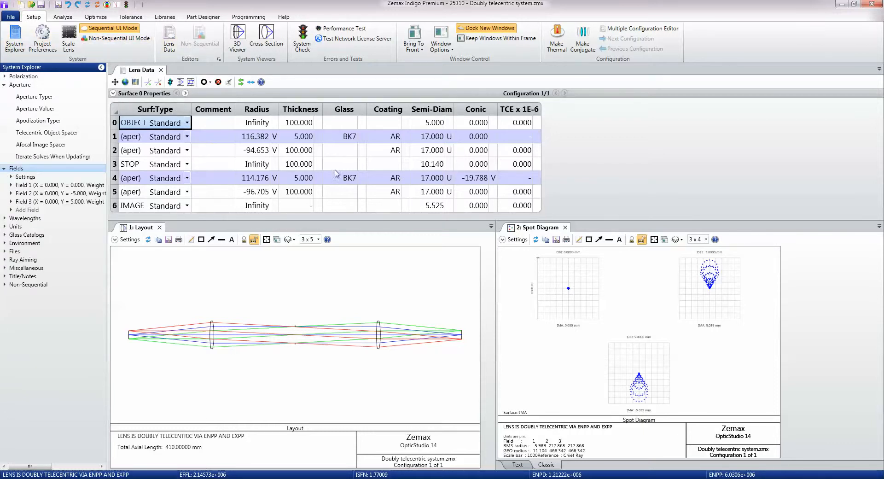
mouse_move(288, 239)
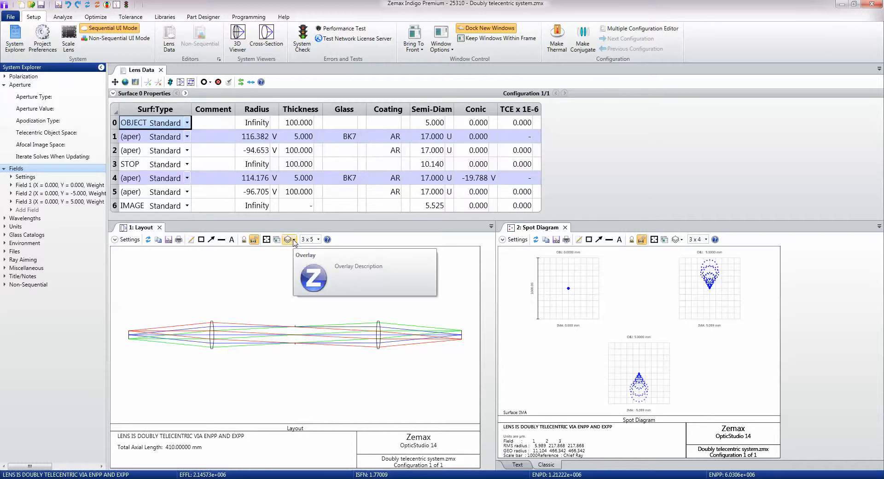